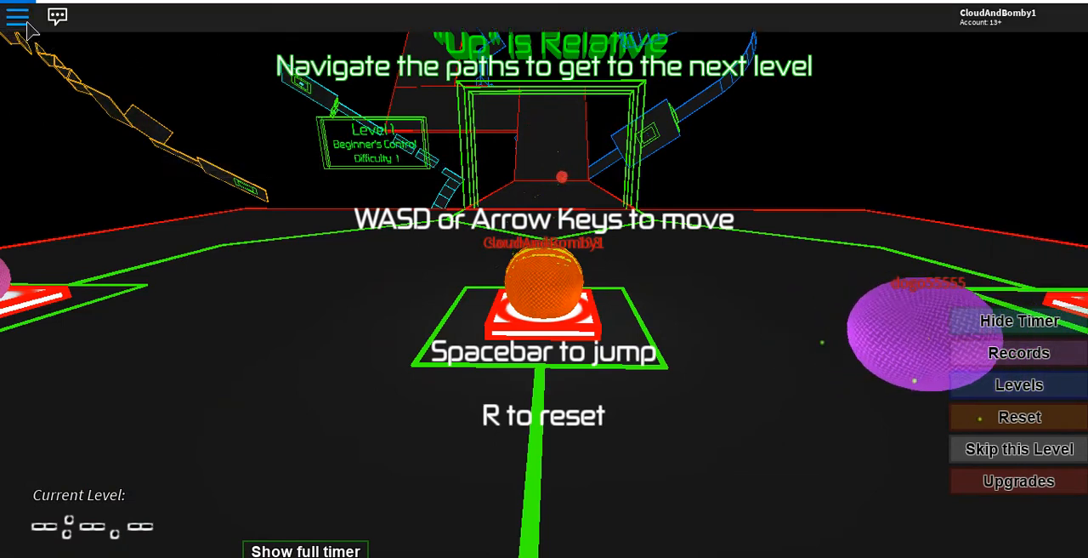
left_click(17, 16)
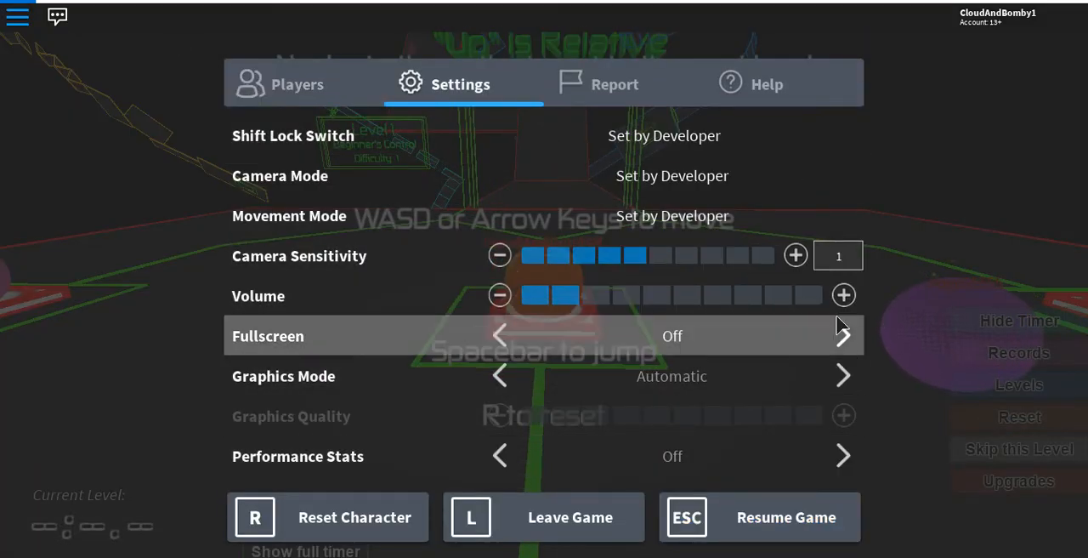
left_click(499, 295)
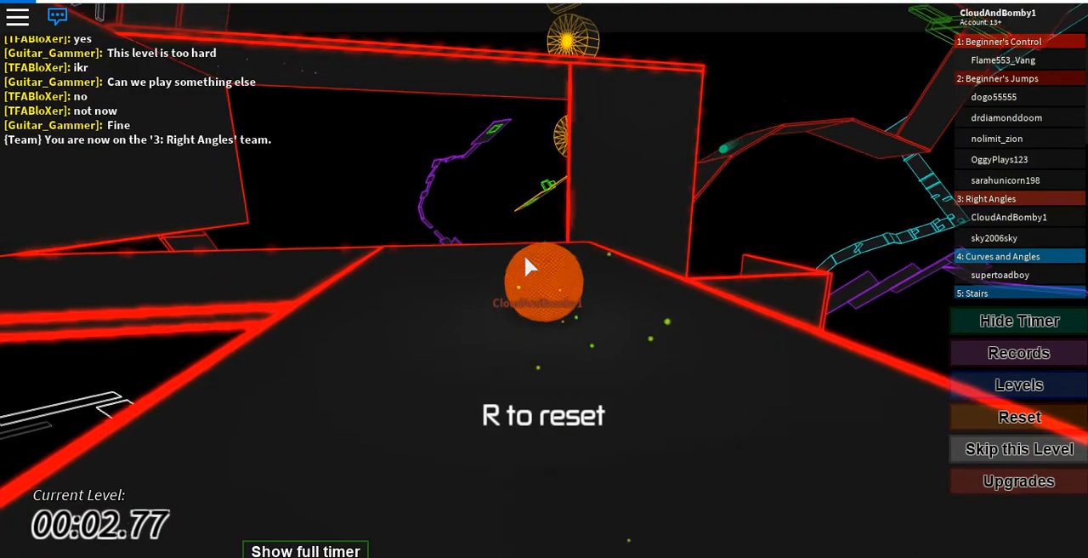
left_click(56, 17)
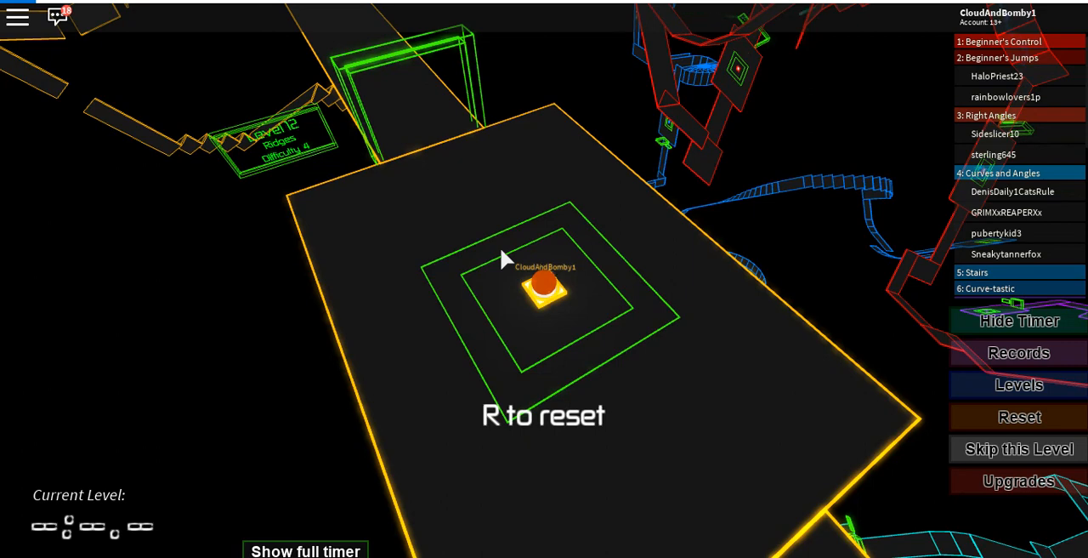
mouse_move(505, 272)
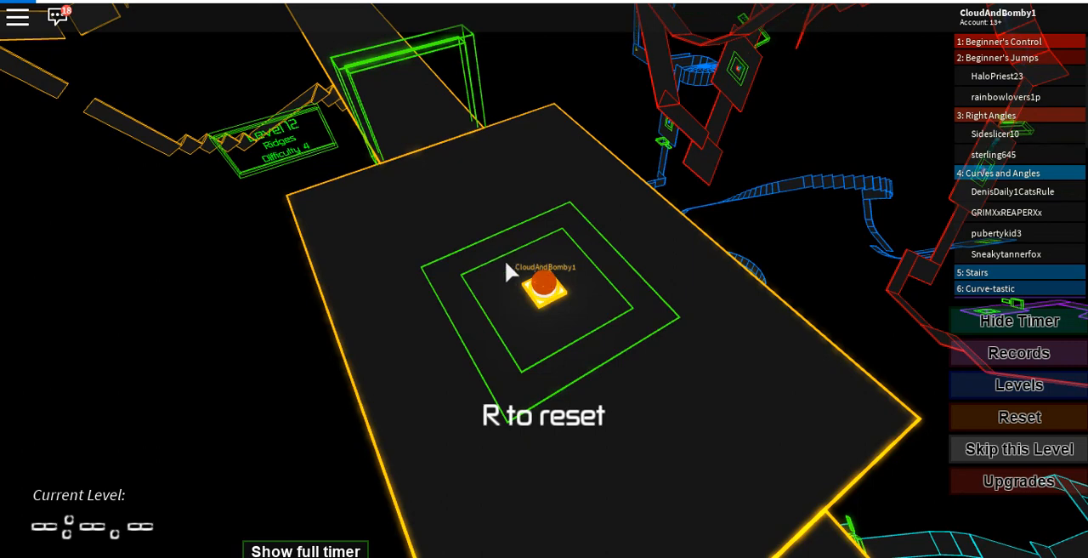